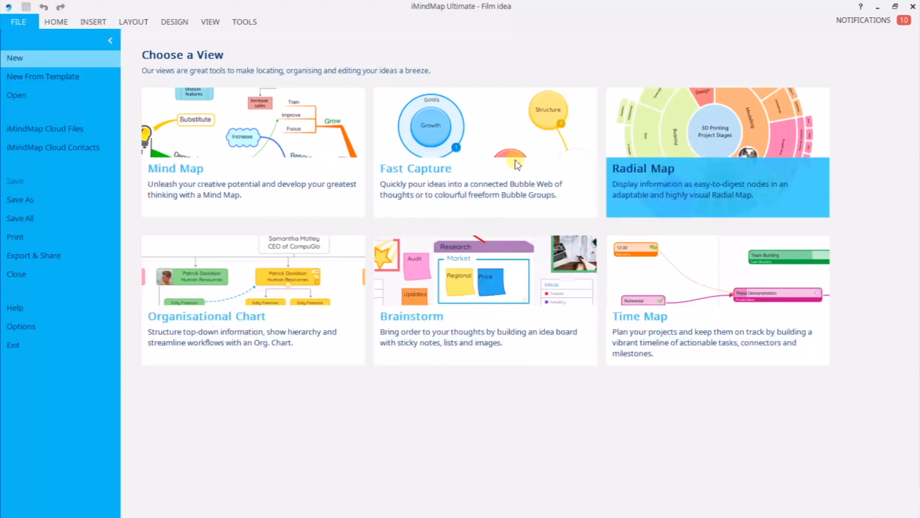
pyautogui.moveTo(440, 193)
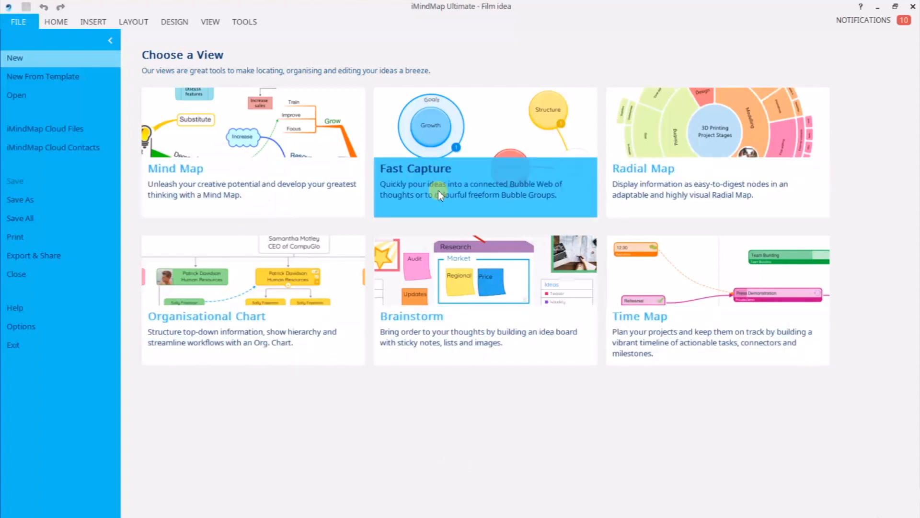
pyautogui.moveTo(442, 353)
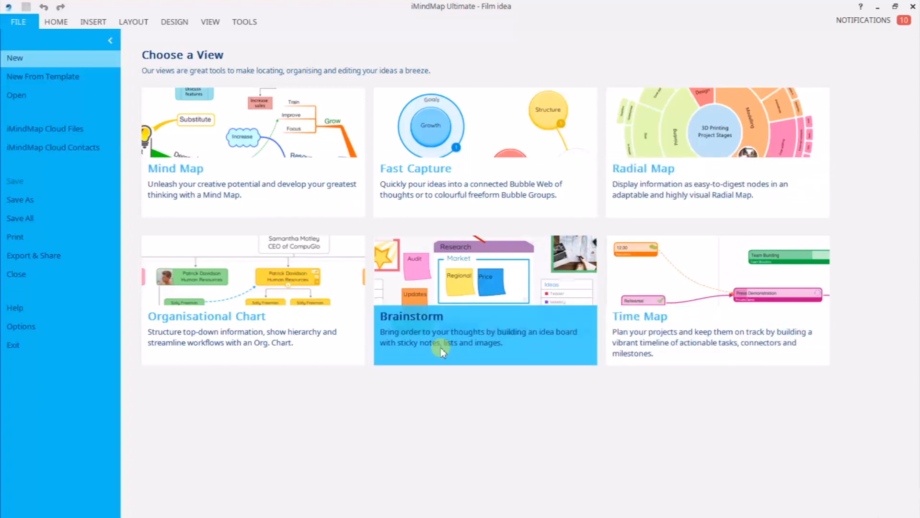
pyautogui.moveTo(187, 344)
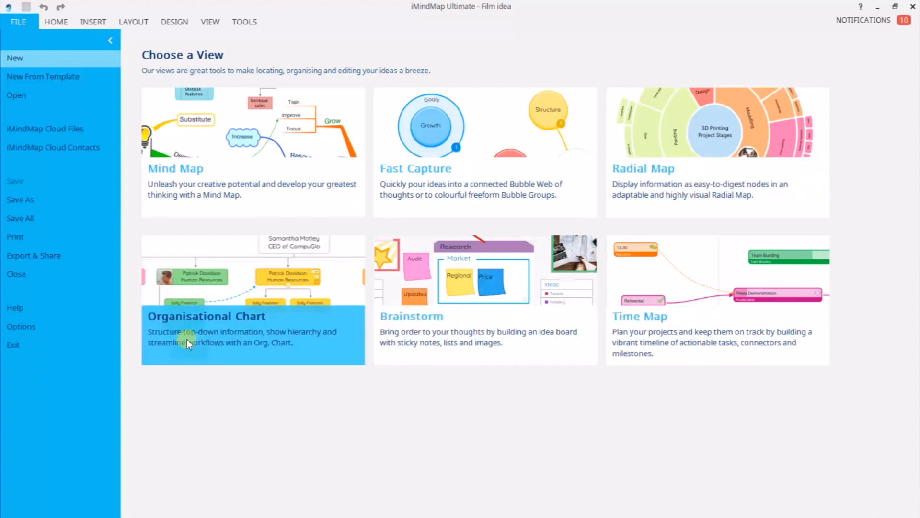
pyautogui.moveTo(246, 188)
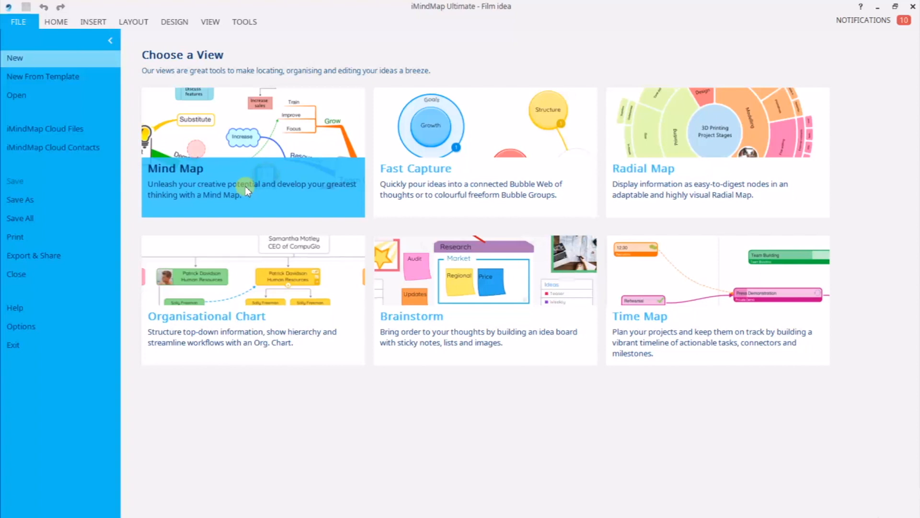
# - Create a new mind map using the film clapperboard image as its central idea
pyautogui.click(252, 182)
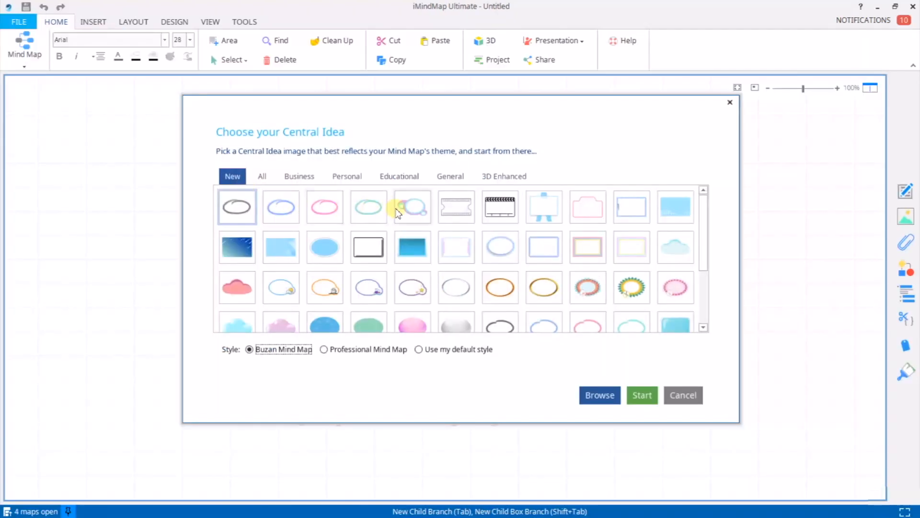
pyautogui.moveTo(412, 207)
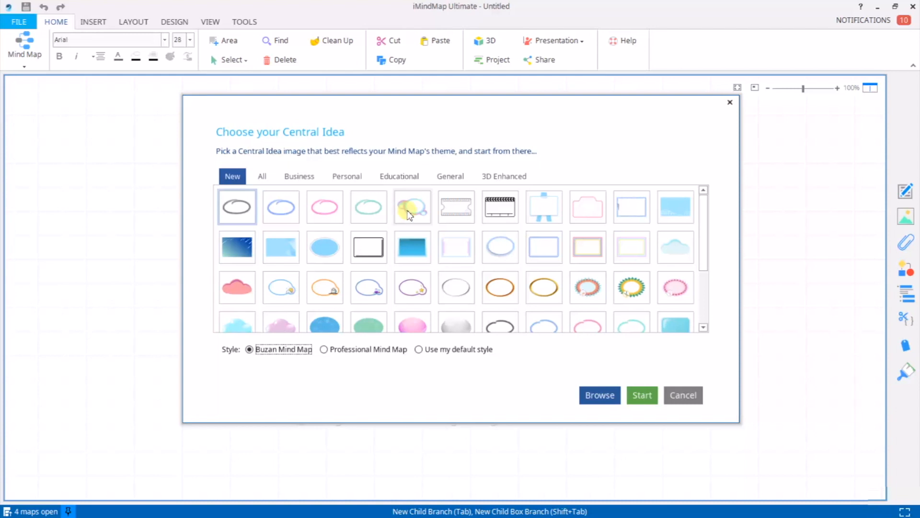
pyautogui.scroll(-3)
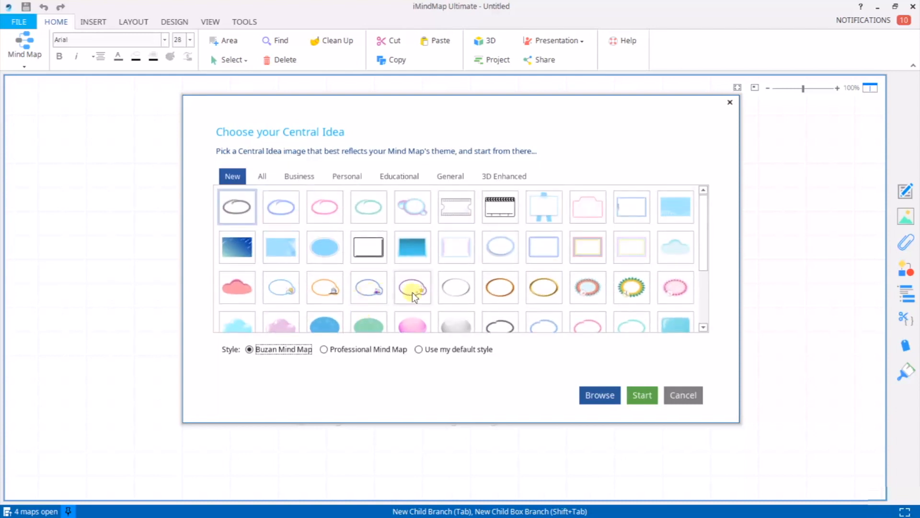
pyautogui.moveTo(675, 288)
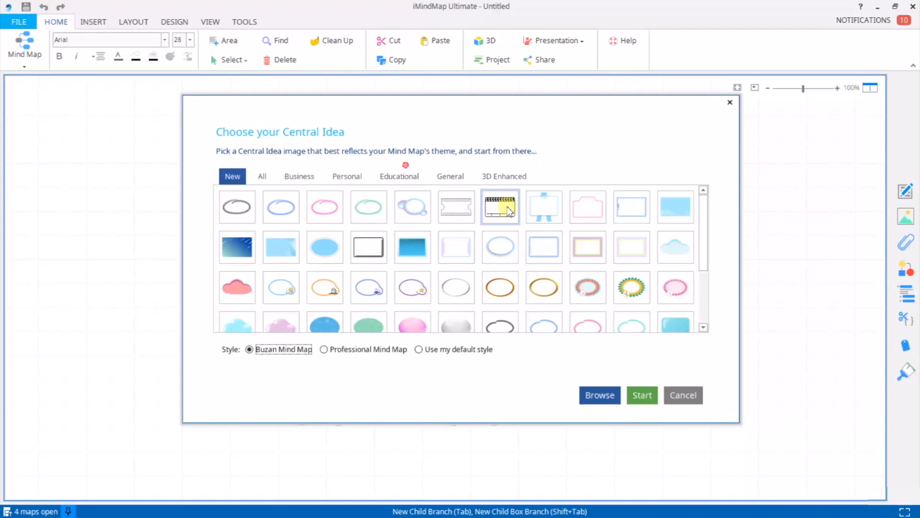
pyautogui.click(500, 207)
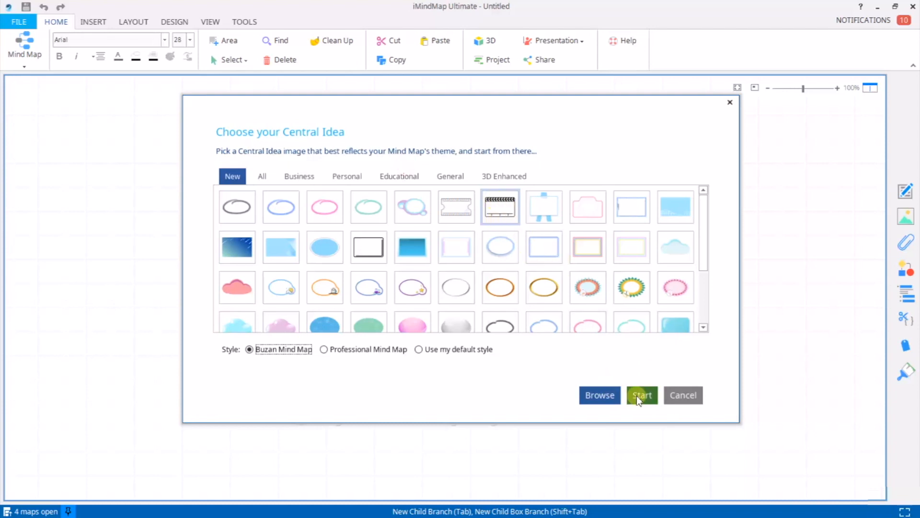
pyautogui.click(642, 394)
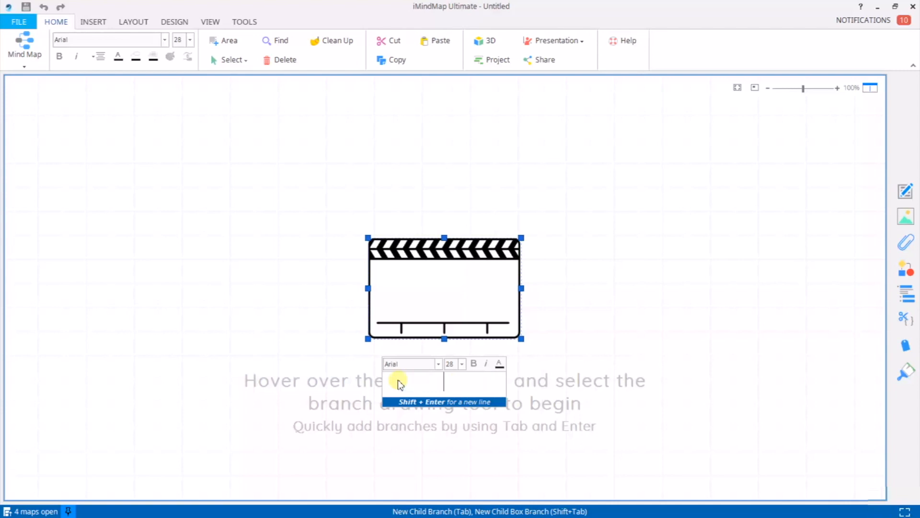
# - Label the clapperboard central idea 'Film idea'
pyautogui.write('Film idea')
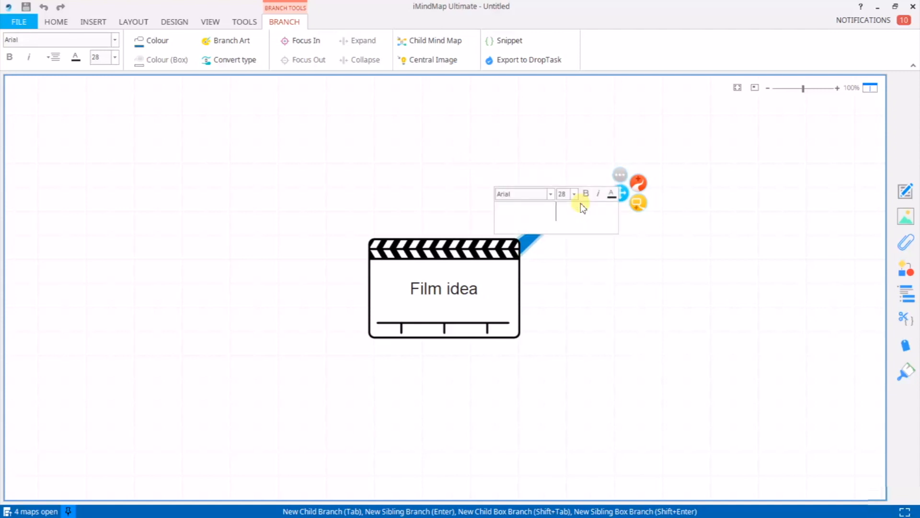
pyautogui.moveTo(581, 213)
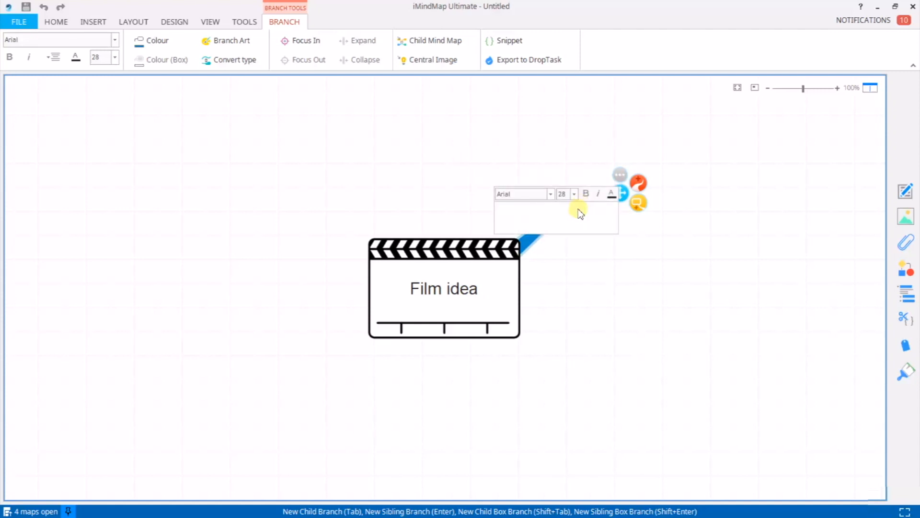
# - Label the first branch 'Character'
pyautogui.write('Character')
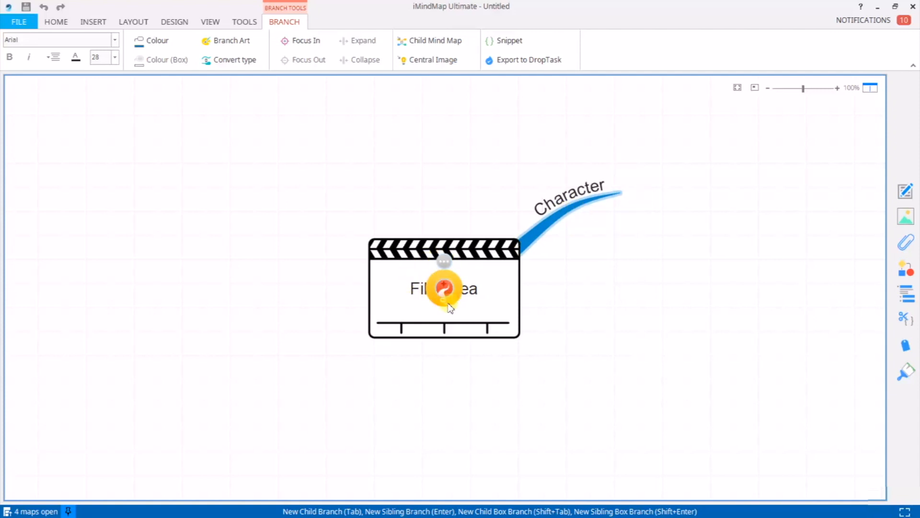
pyautogui.moveTo(445, 306)
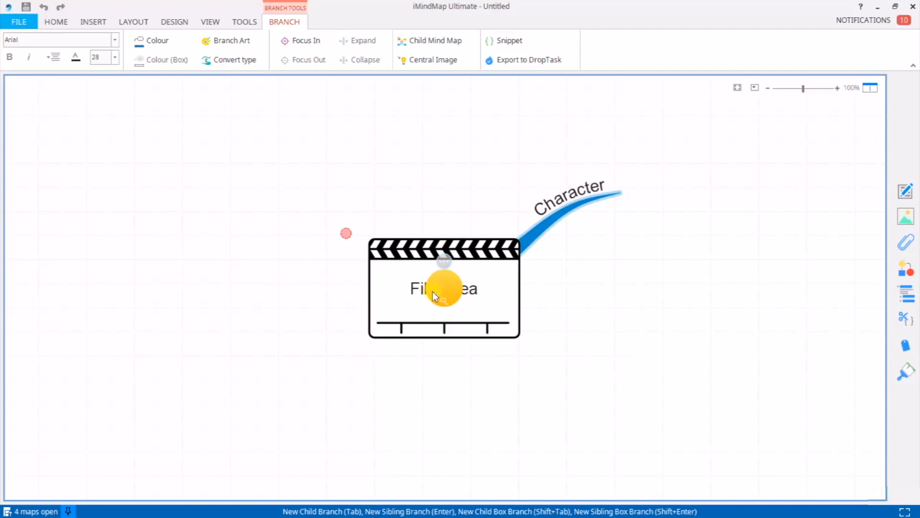
# - Draw a second branch toward the upper left and label it 'Jane moves to Paris'
pyautogui.moveTo(443, 288); pyautogui.dragTo(240, 181)
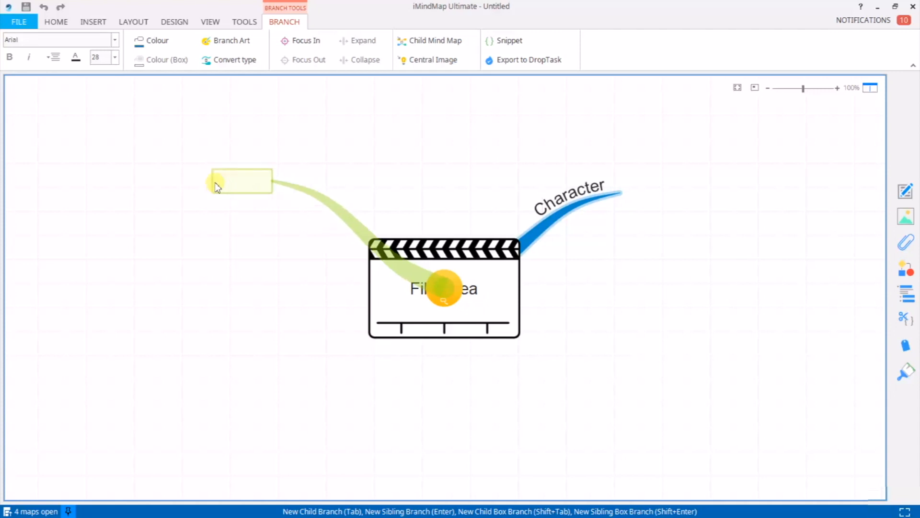
pyautogui.click(241, 180)
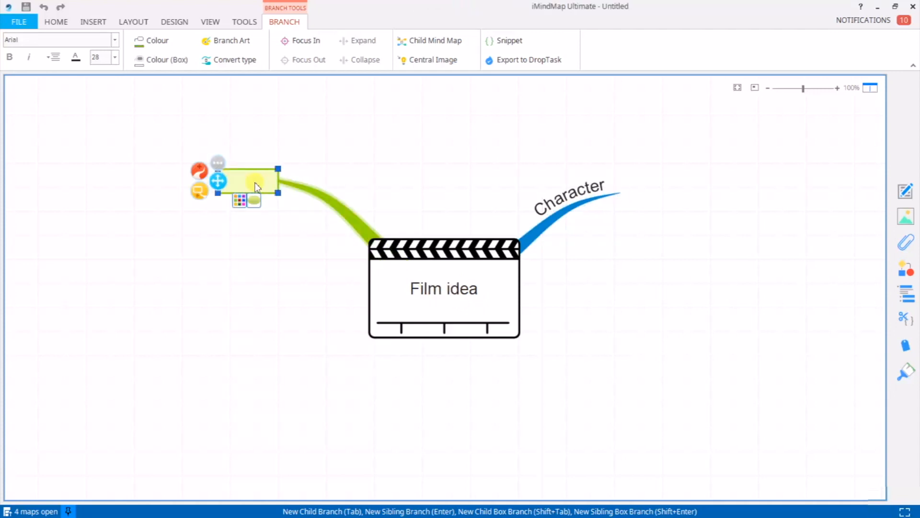
pyautogui.doubleClick(253, 180)
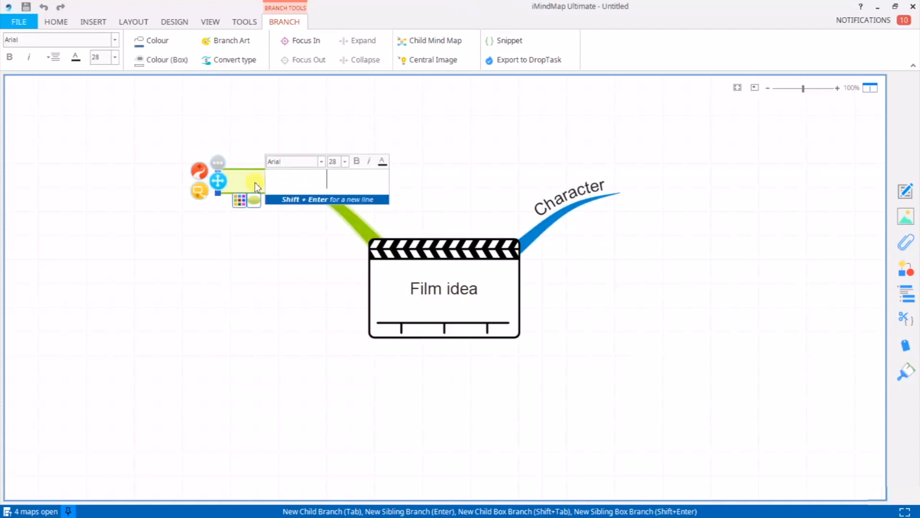
pyautogui.write('Jane moves to Paris')
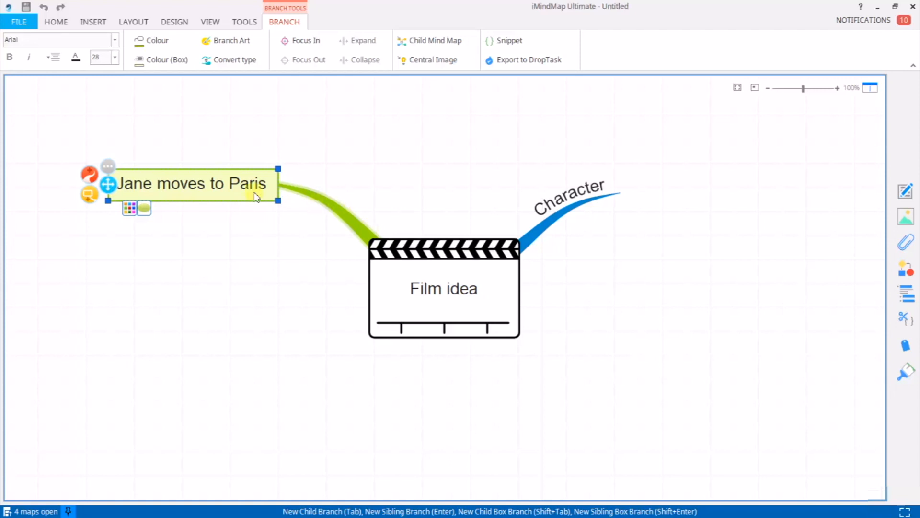
pyautogui.moveTo(612, 207)
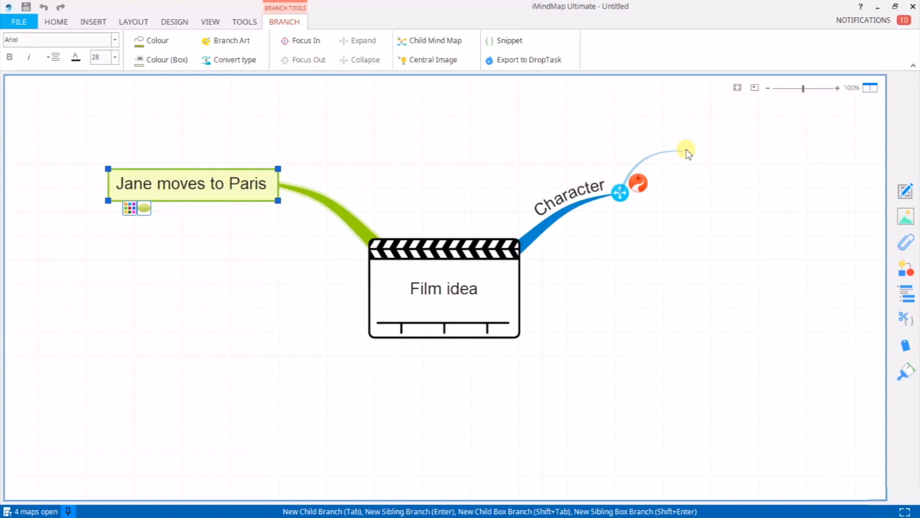
pyautogui.write('Jane')
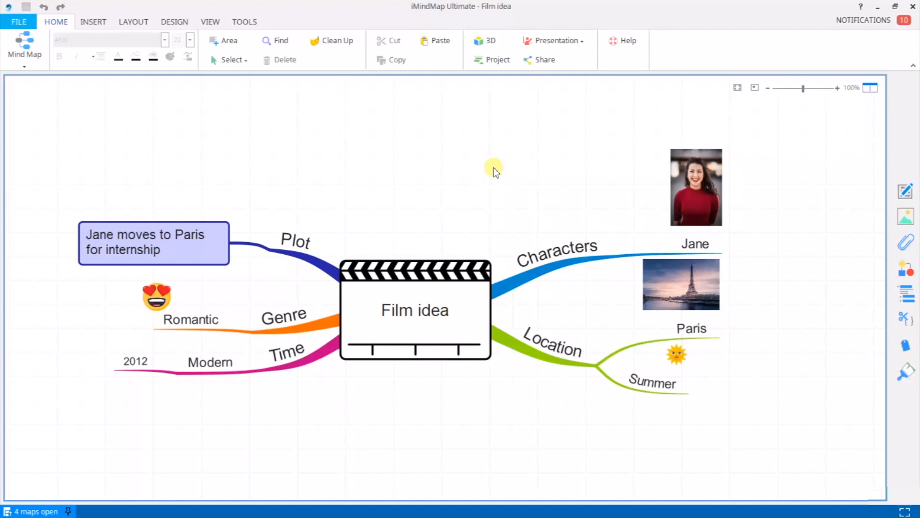
pyautogui.moveTo(327, 136)
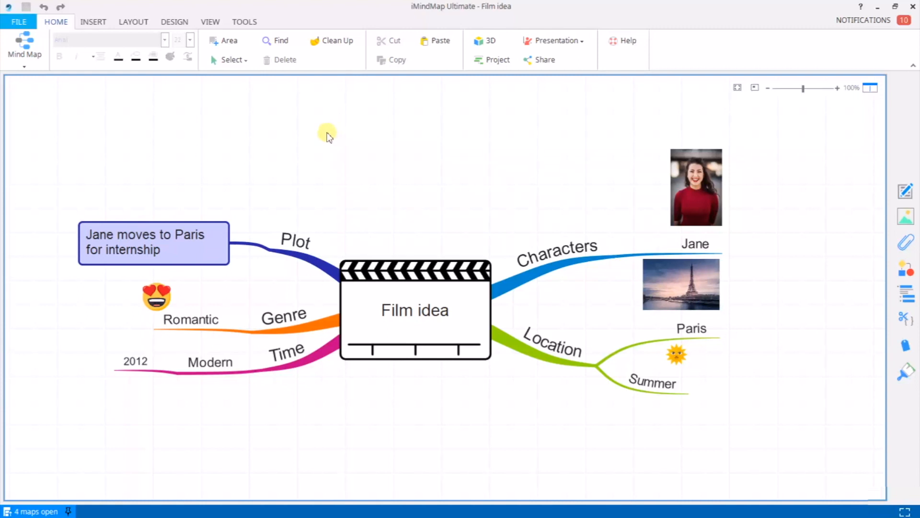
pyautogui.moveTo(39, 96)
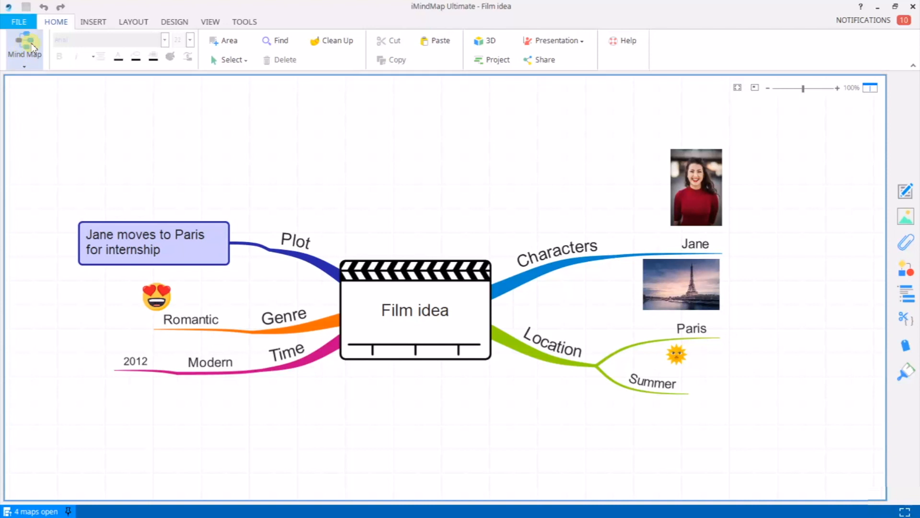
# - Switch the Film idea map to the Radial diagram view
pyautogui.click(24, 46)
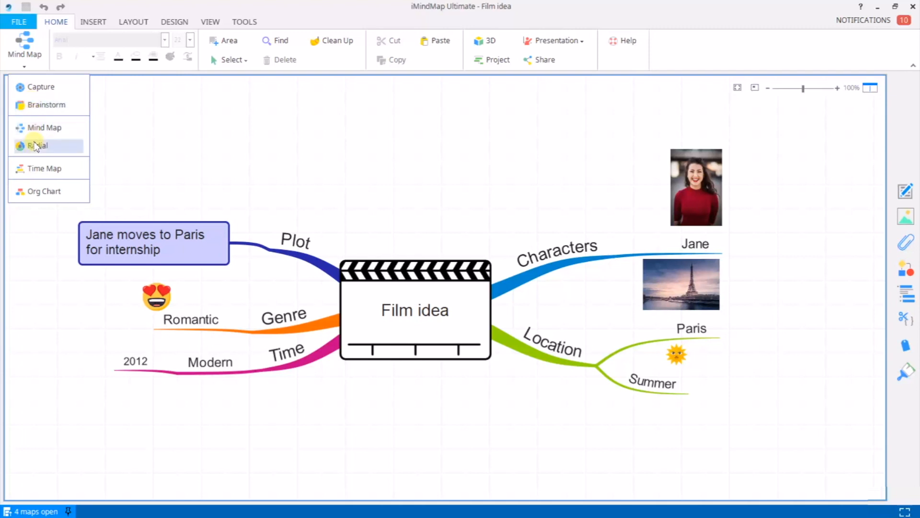
pyautogui.moveTo(35, 162)
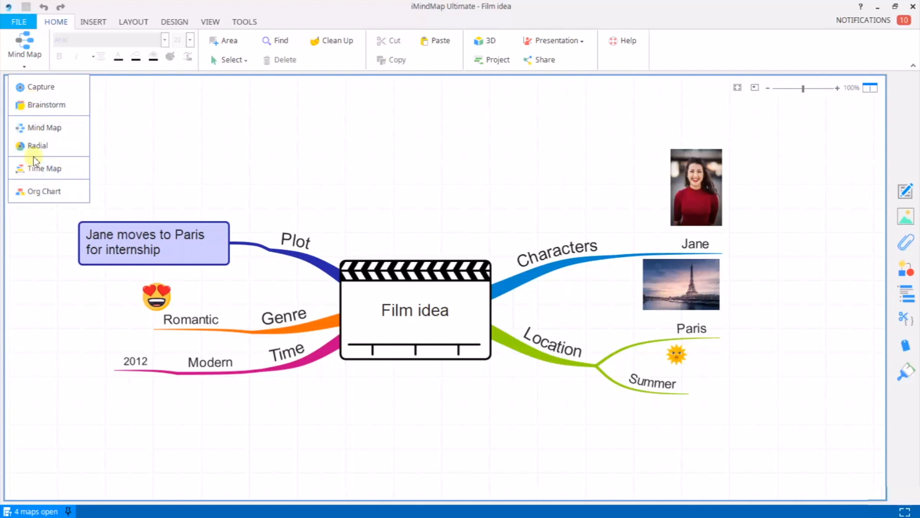
pyautogui.moveTo(37, 146)
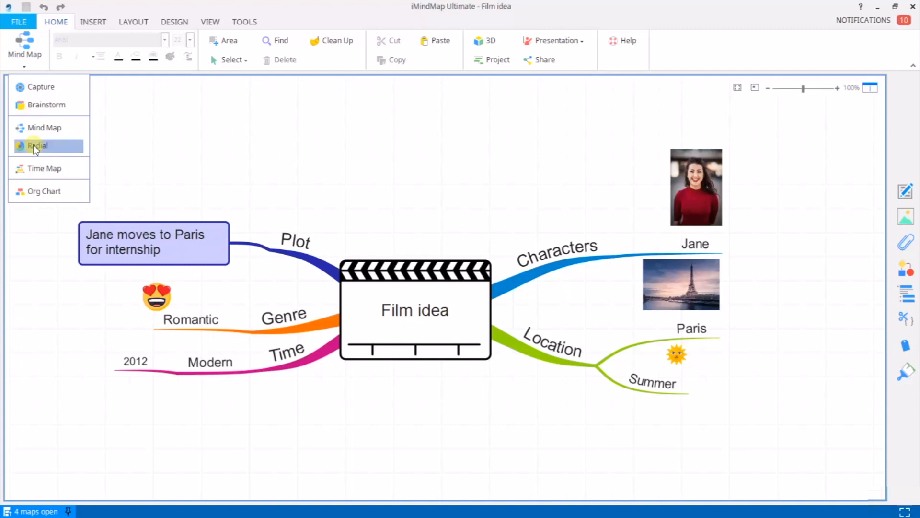
pyautogui.click(38, 145)
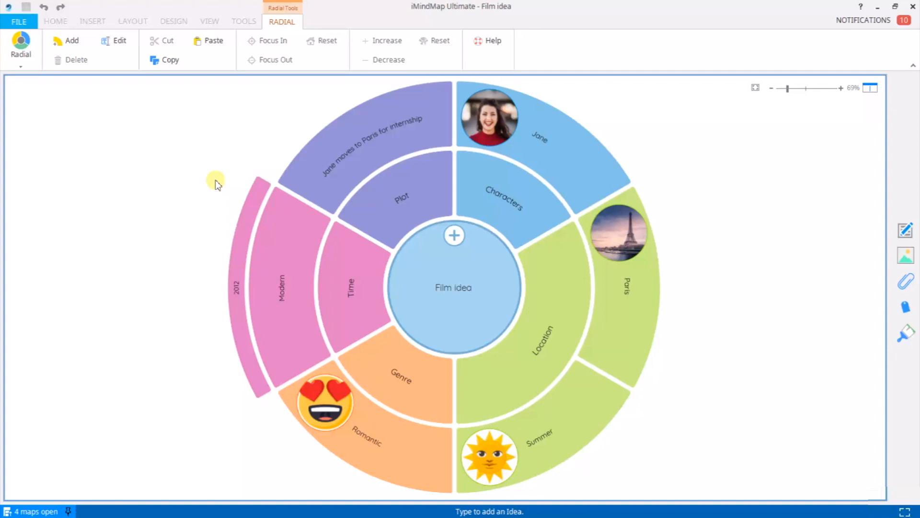
pyautogui.moveTo(621, 283)
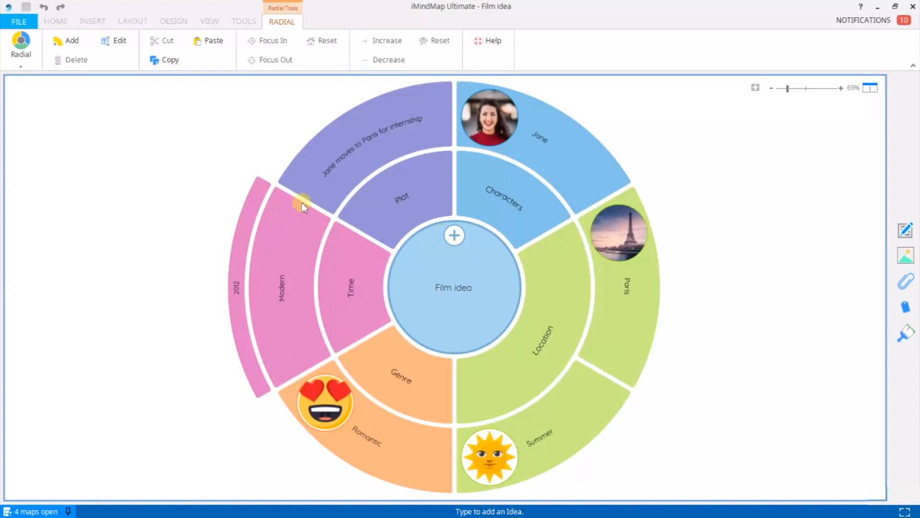
pyautogui.moveTo(35, 66)
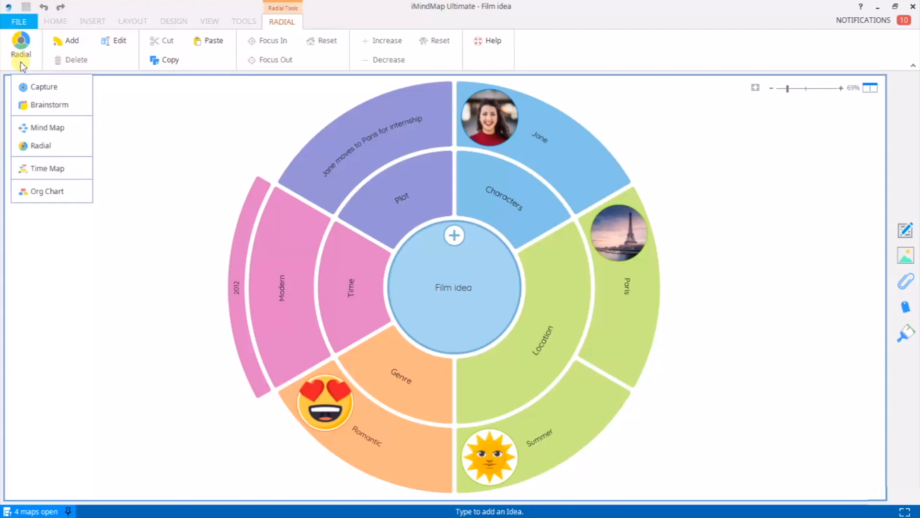
pyautogui.moveTo(46, 191)
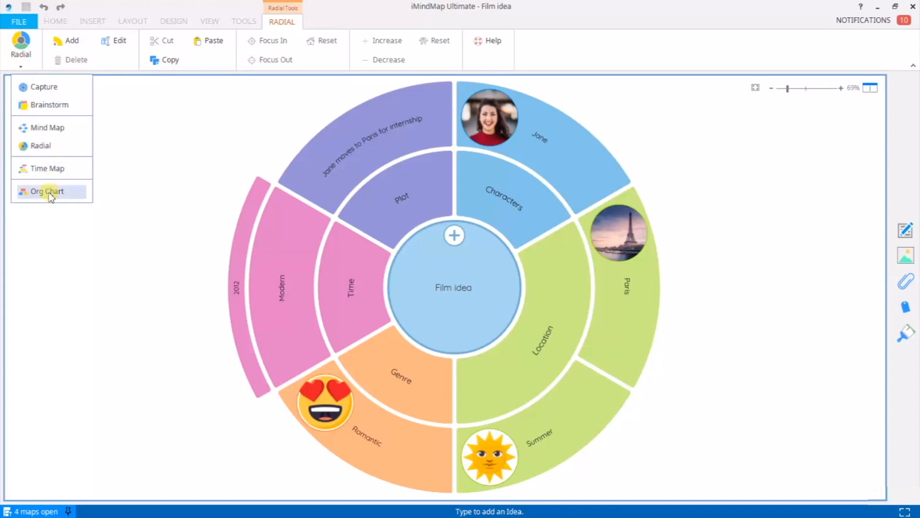
pyautogui.moveTo(47, 191)
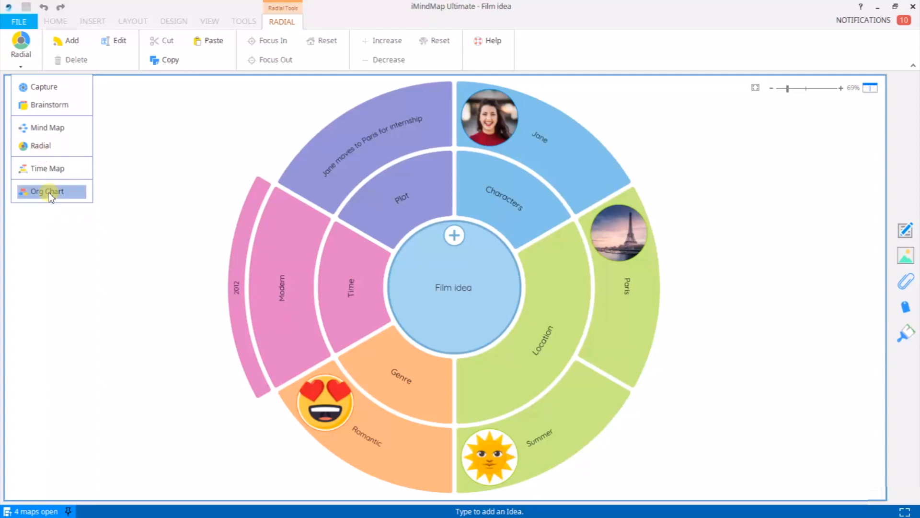
# - Switch the Film idea map to the Org Chart view
pyautogui.click(46, 190)
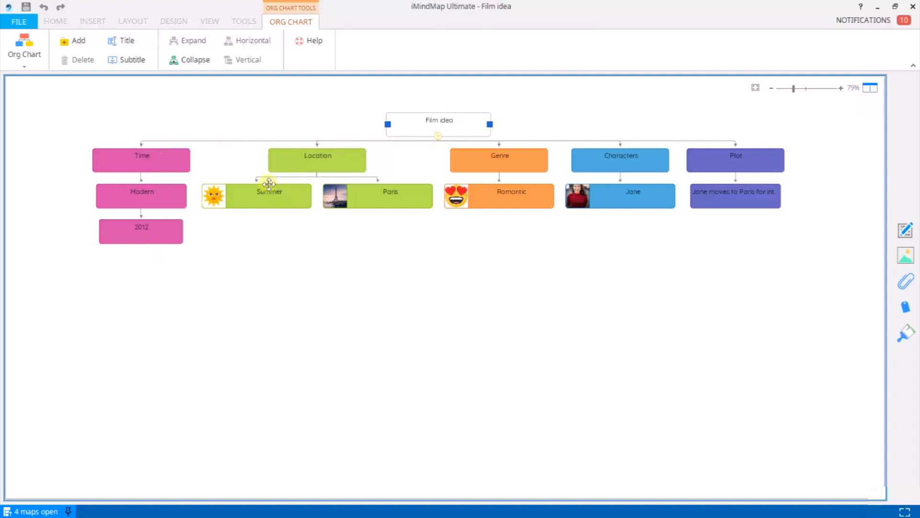
pyautogui.moveTo(787, 220)
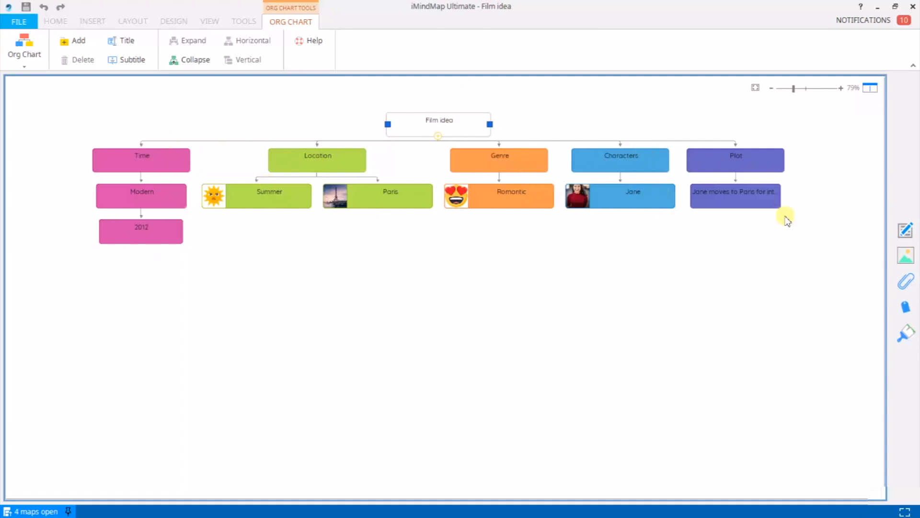
pyautogui.moveTo(218, 162)
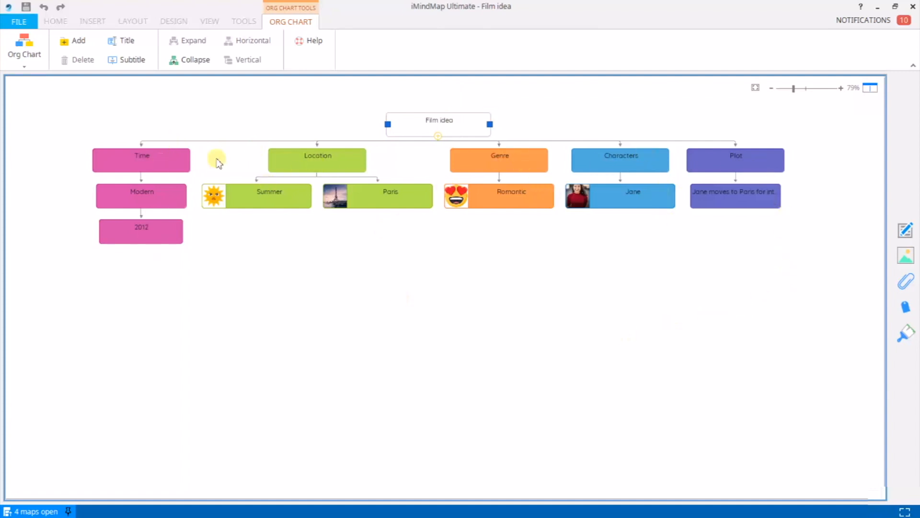
# - Switch the Film idea map back to the Mind Map view
pyautogui.click(24, 47)
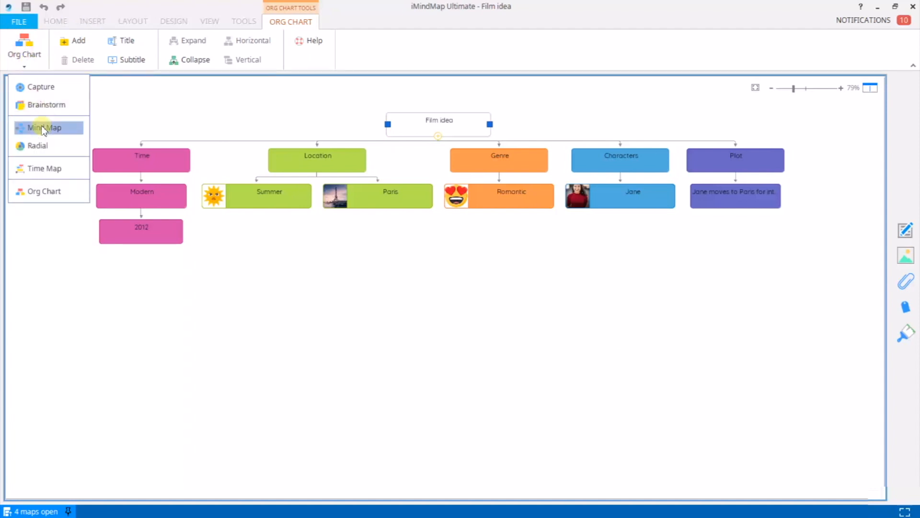
pyautogui.click(44, 128)
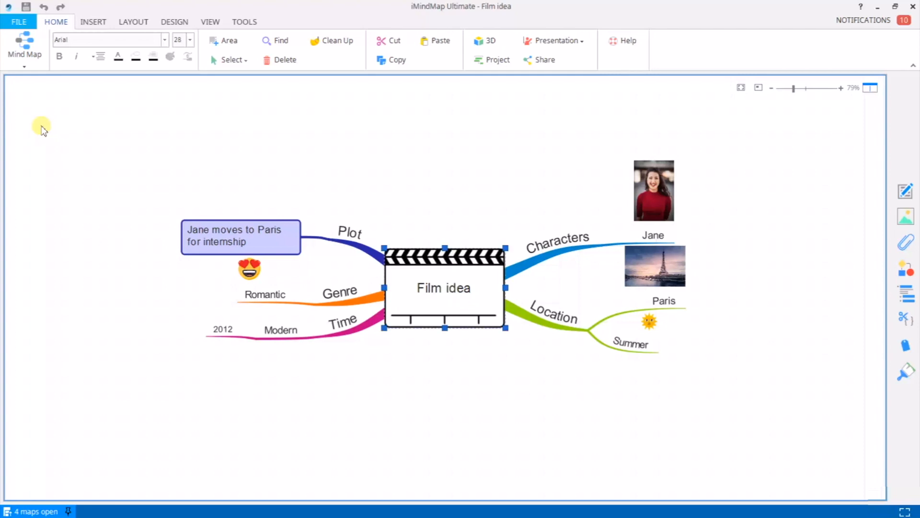
pyautogui.moveTo(379, 143)
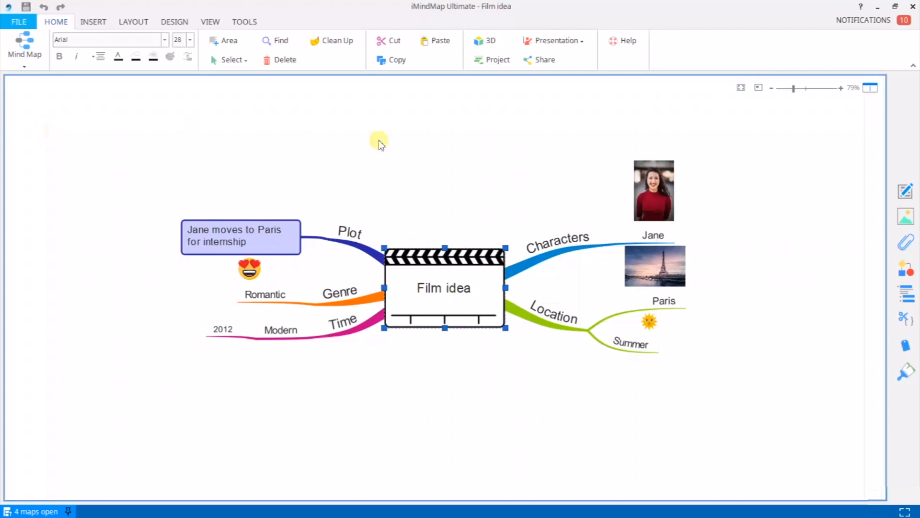